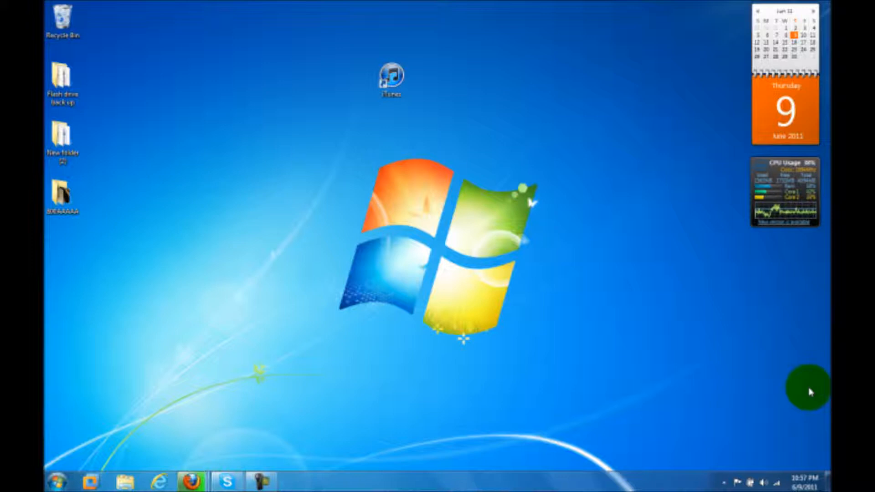
{"action": "mouse_move", "coordinate": [483, 448]}
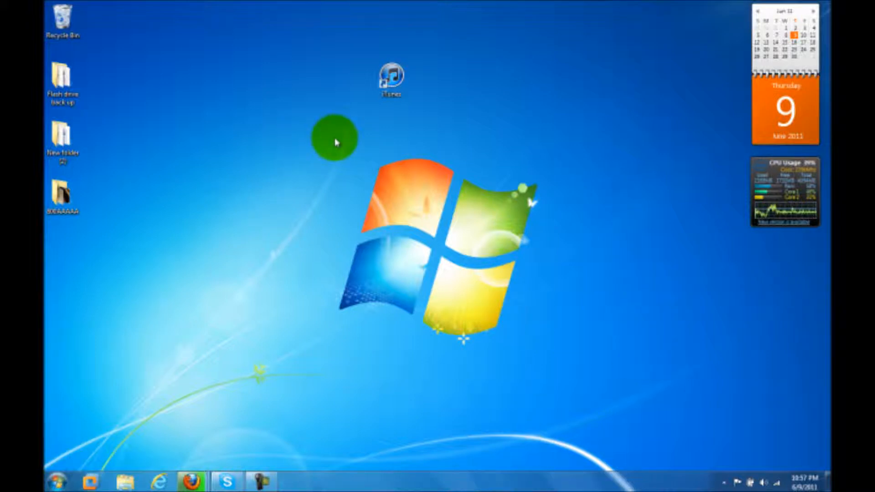
{"action": "mouse_move", "coordinate": [68, 400]}
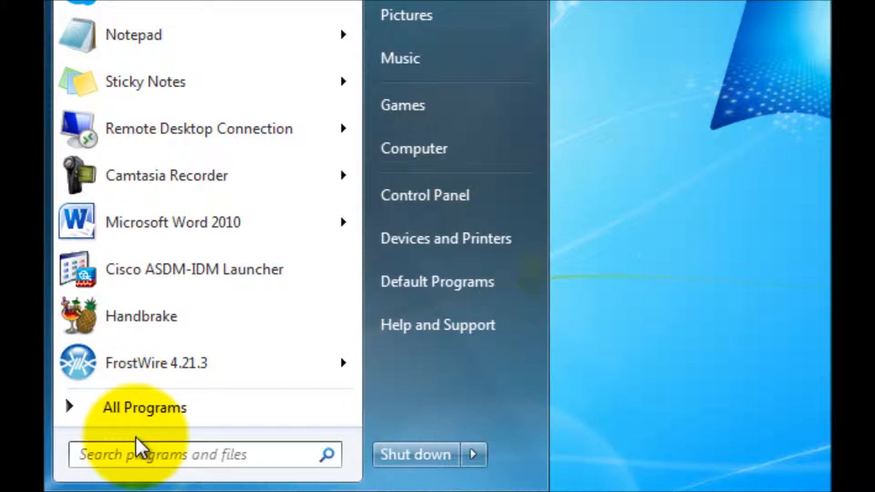
Step: Show All Programs in the Start menu and expand the iTunes folder
{"action": "left_click", "coordinate": [143, 407]}
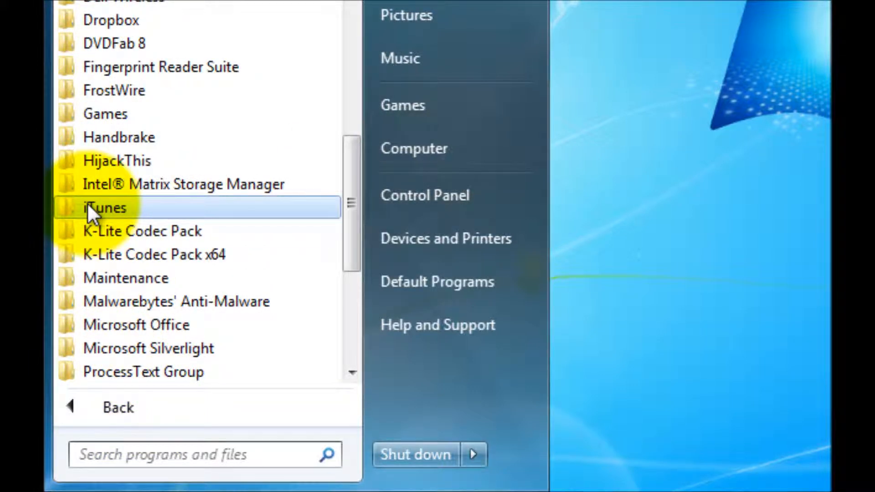
{"action": "left_click", "coordinate": [104, 207]}
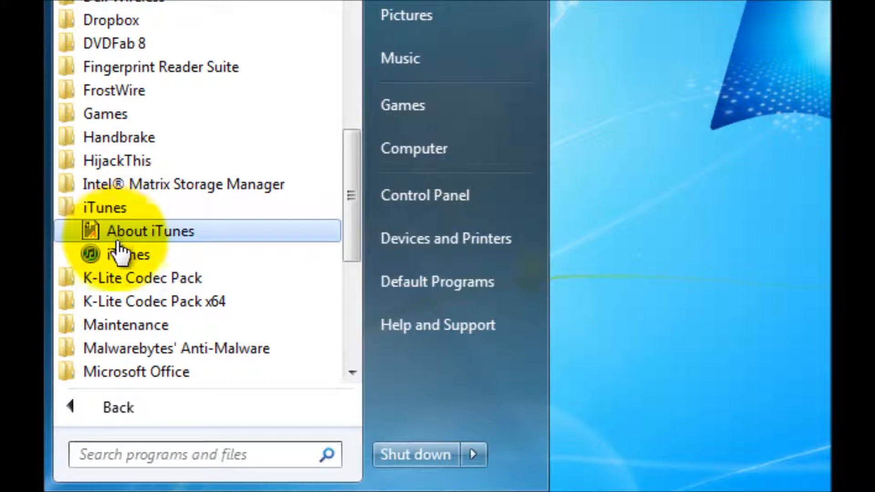
{"action": "mouse_move", "coordinate": [128, 254]}
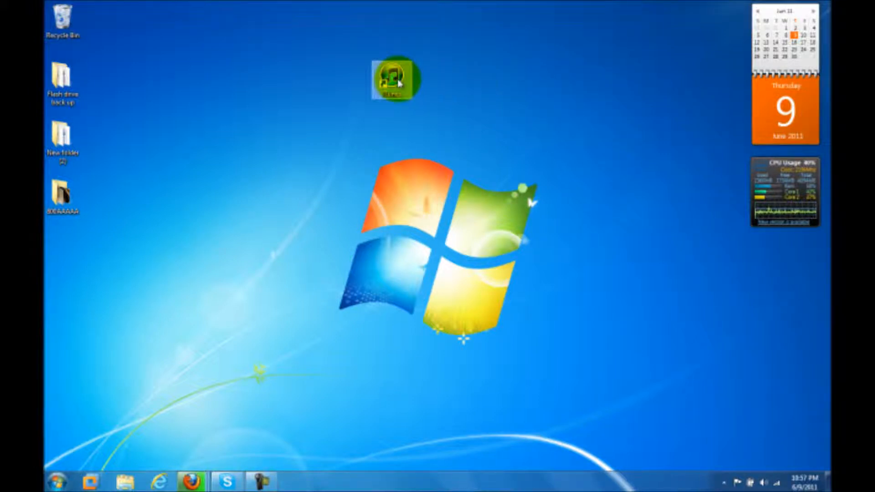
{"action": "mouse_move", "coordinate": [397, 81]}
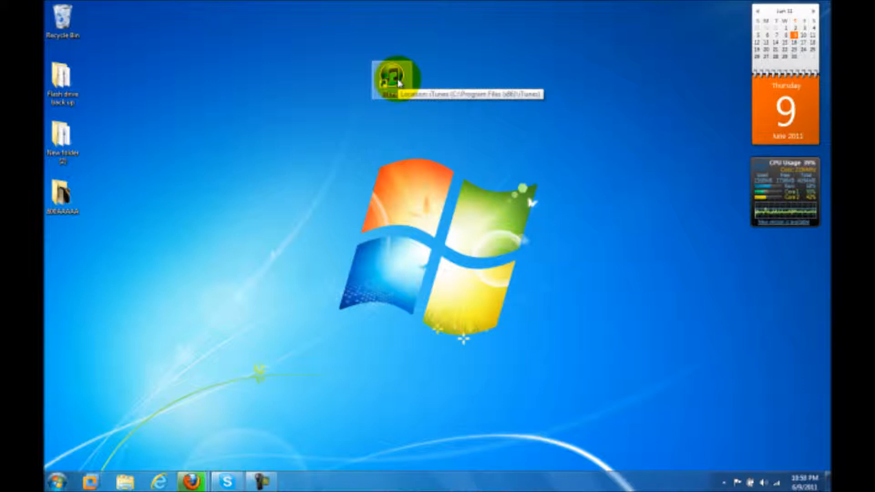
{"action": "mouse_move", "coordinate": [397, 76]}
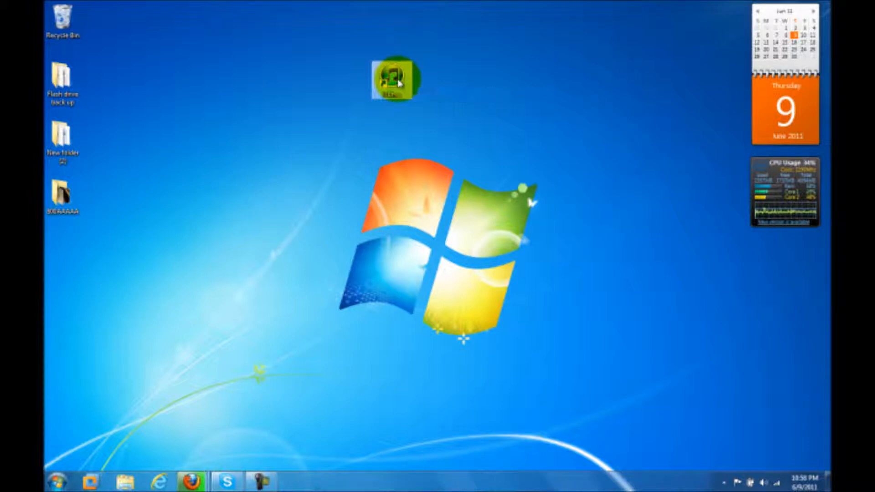
Step: Bring up the context menu of the iTunes desktop shortcut
{"action": "right_click", "coordinate": [392, 76]}
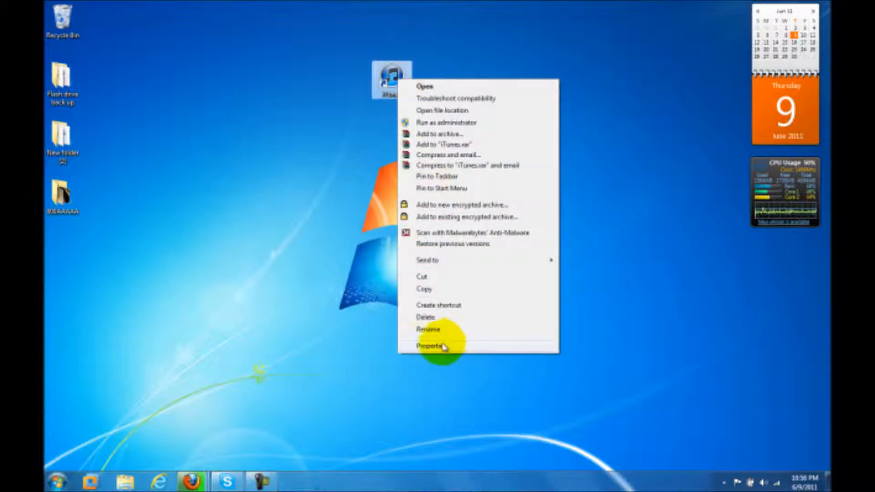
Step: Assign Ctrl+Alt+I as the iTunes shortcut's launch key in Properties and confirm with OK
{"action": "left_click", "coordinate": [432, 346]}
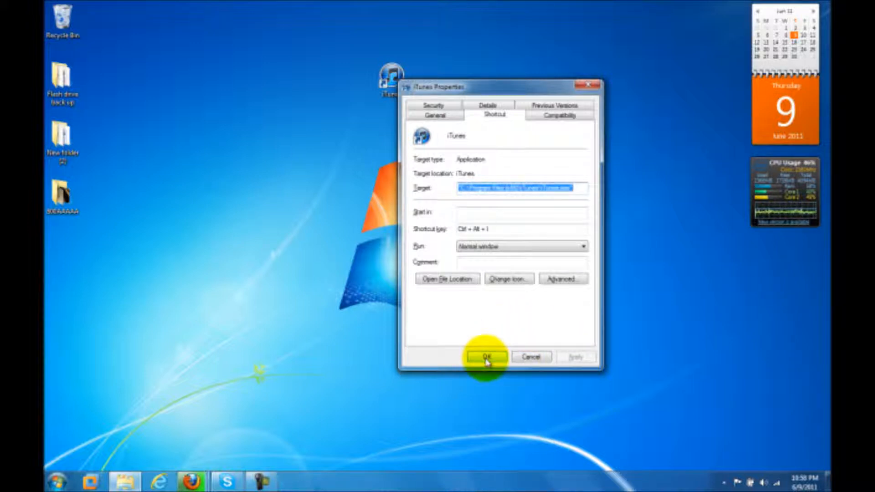
{"action": "left_click", "coordinate": [485, 356]}
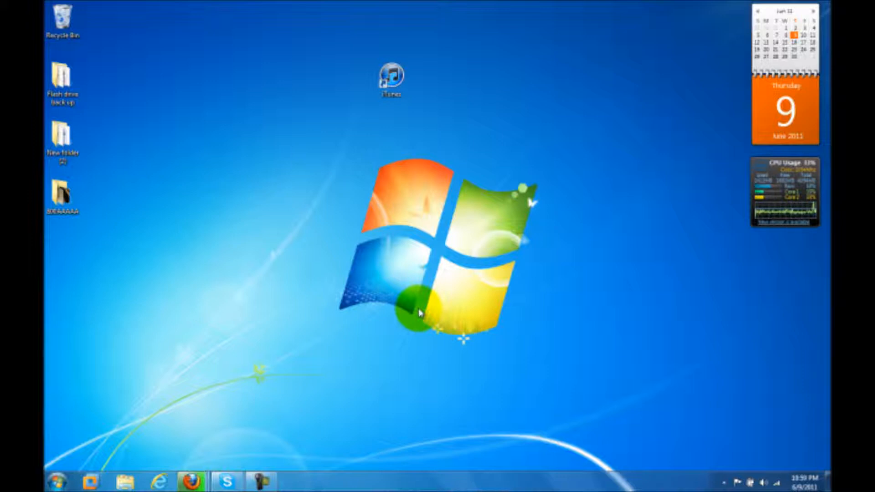
Step: Launch iTunes from the desktop shortcut so its music library window appears
{"action": "double_click", "coordinate": [391, 76]}
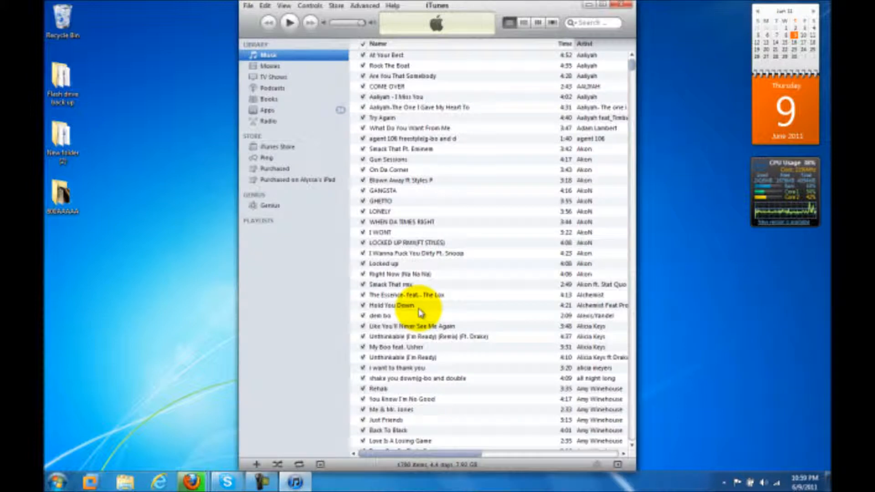